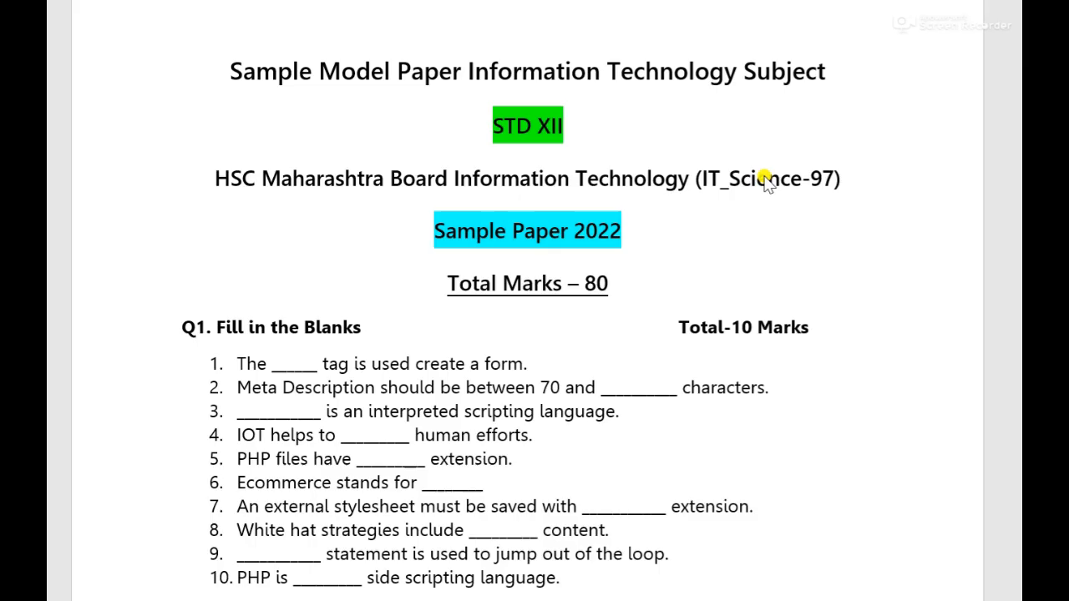
pyautogui.moveTo(693, 242)
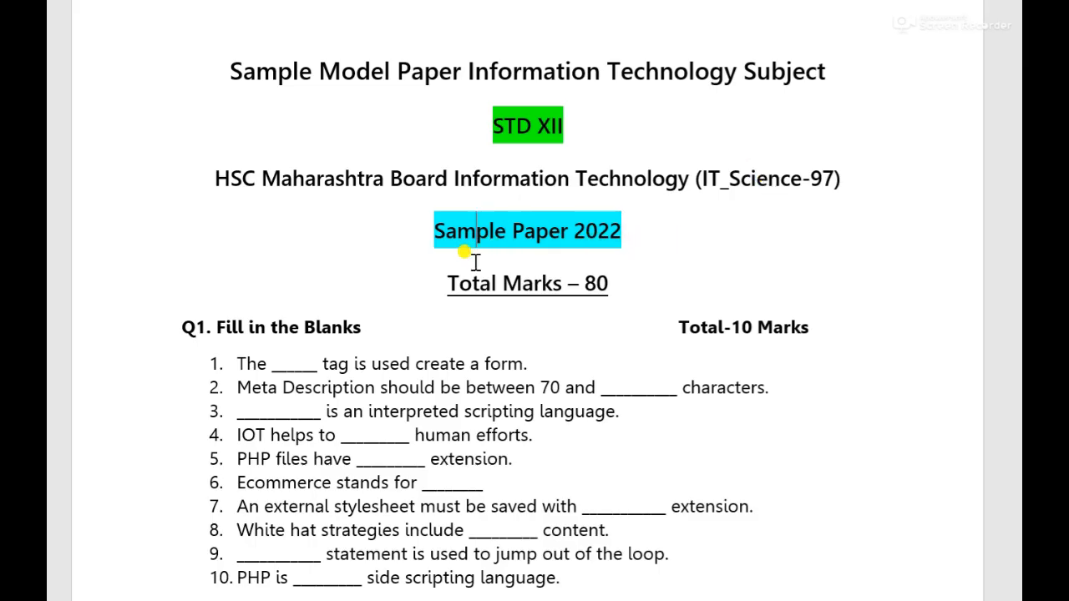
pyautogui.moveTo(812, 161)
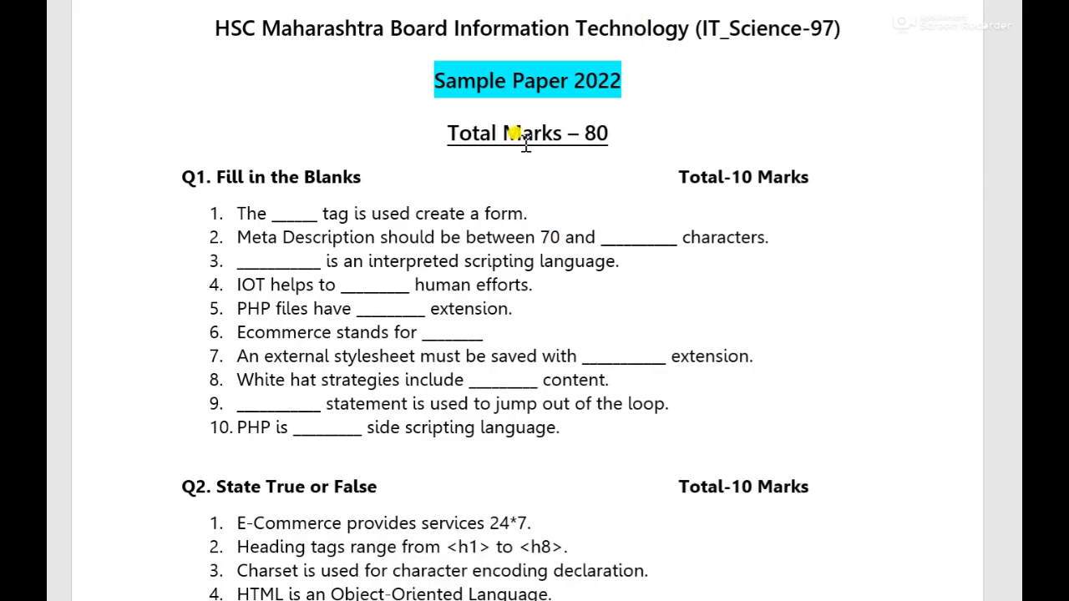
pyautogui.moveTo(325, 182)
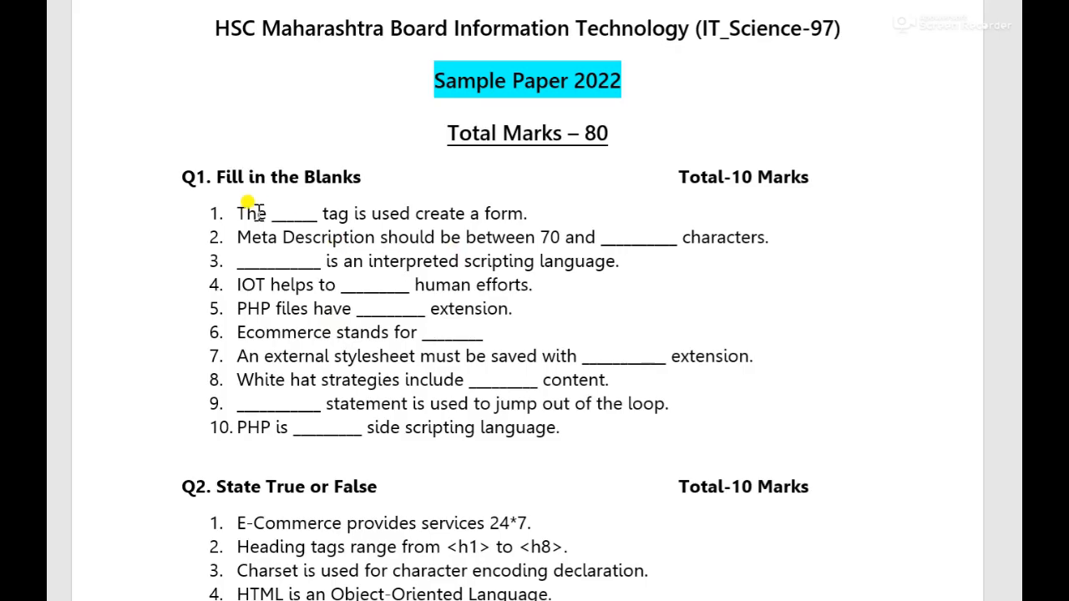
pyautogui.moveTo(446, 187)
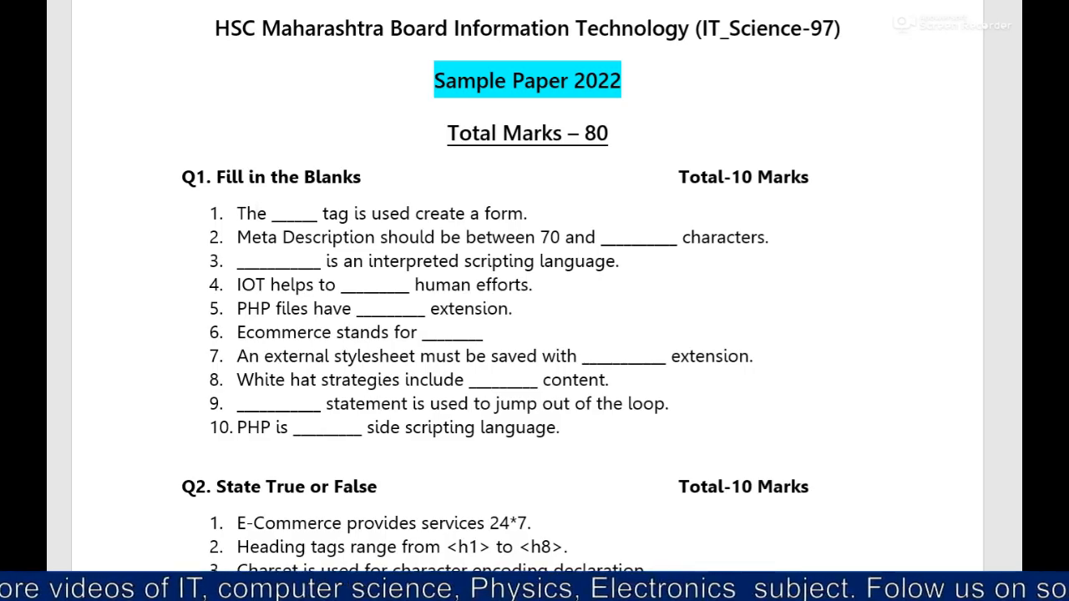
# Scroll down through the ten Q2 True or False statements to the first Q3 questions
pyautogui.scroll(-3)
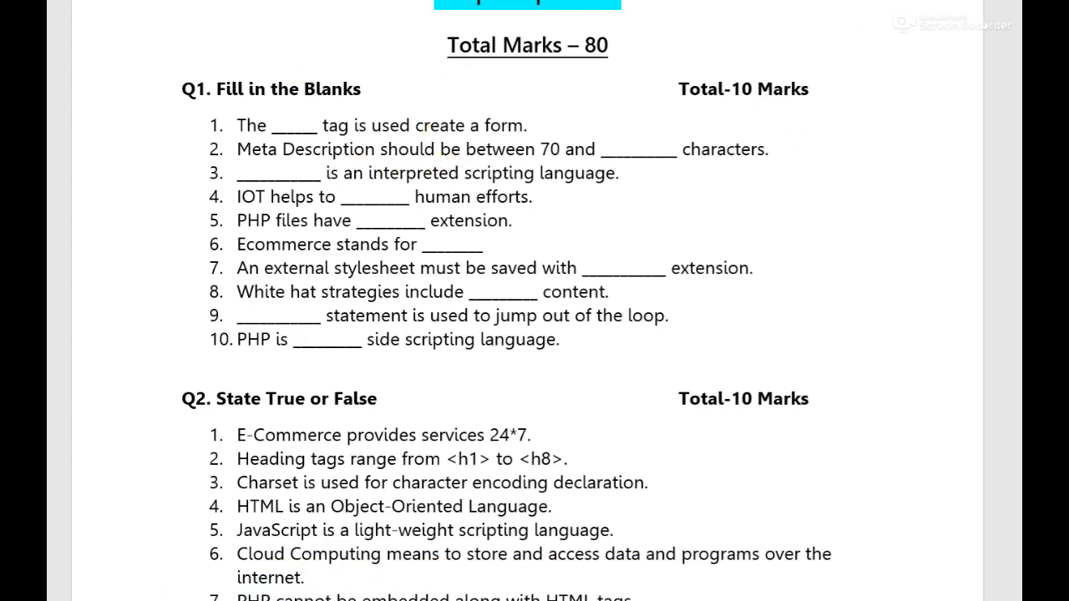
pyautogui.scroll(-3)
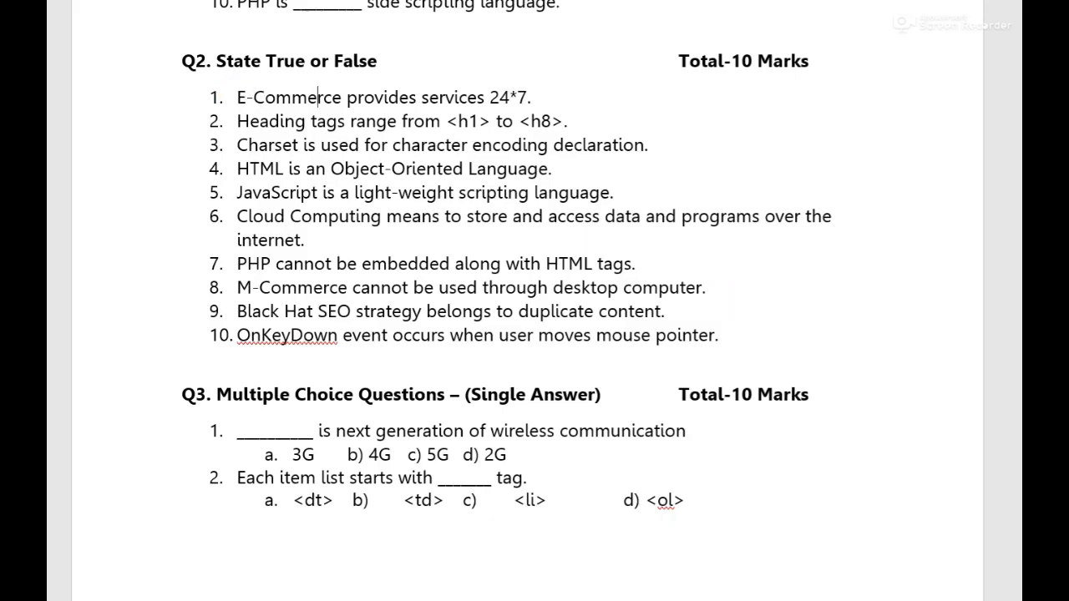
# Scroll past the page break to the last Q3 questions and the Q4 heading
pyautogui.scroll(-3)
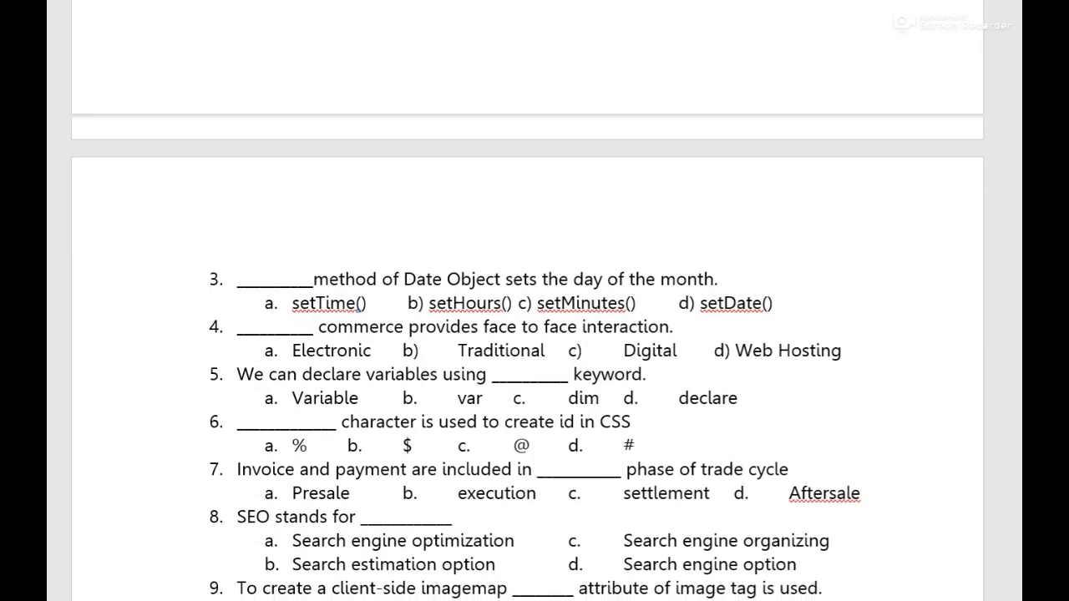
pyautogui.scroll(-3)
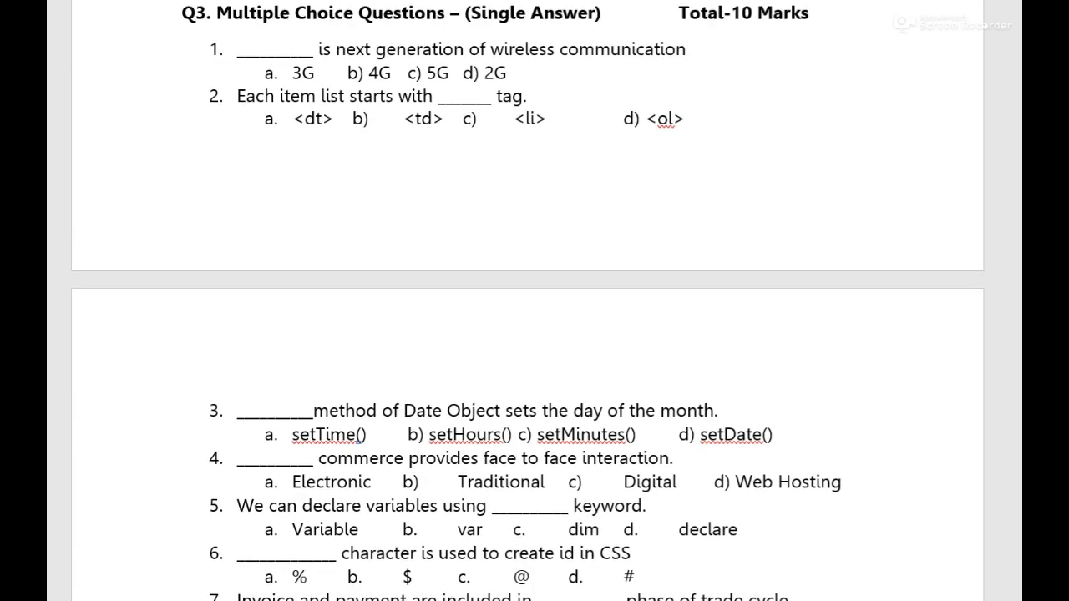
pyautogui.scroll(-3)
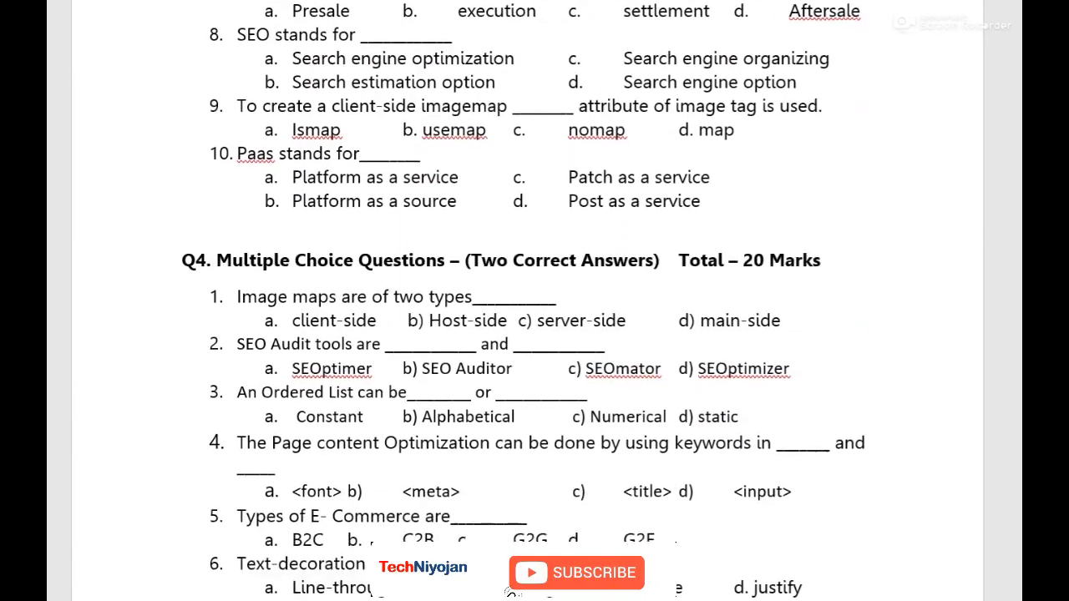
# Select the 20-mark total in the Q4 heading and scroll to the PHP control structures question
pyautogui.scroll(-3)
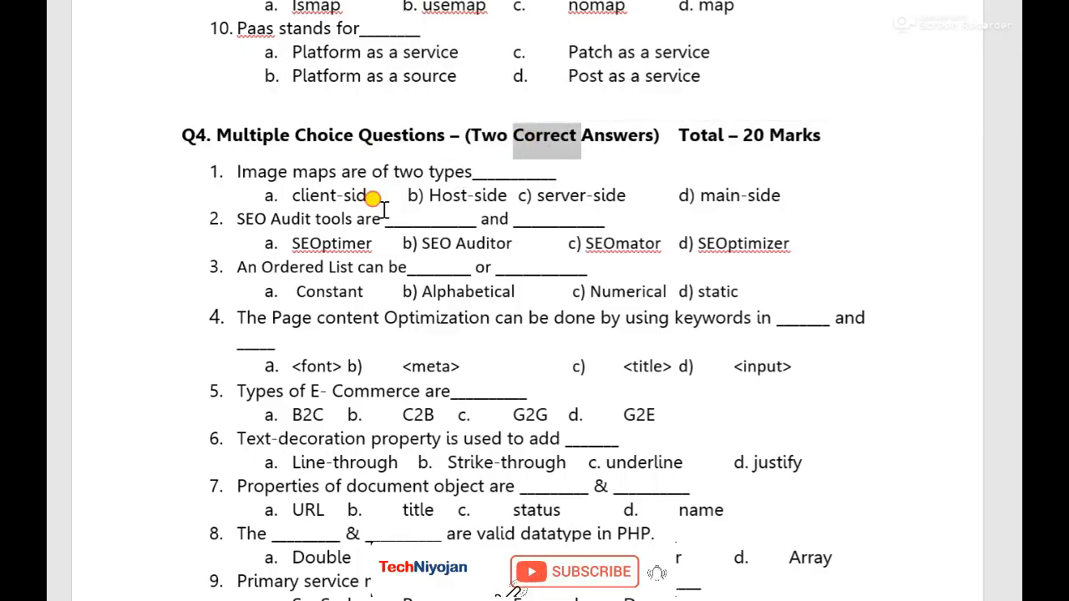
pyautogui.doubleClick(334, 195)
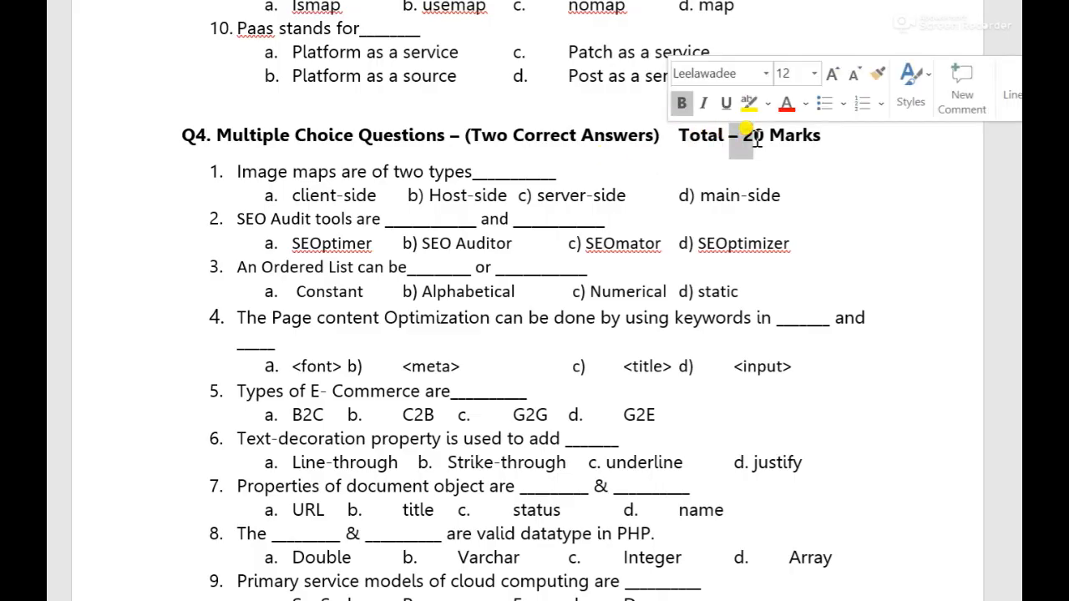
pyautogui.scroll(-3)
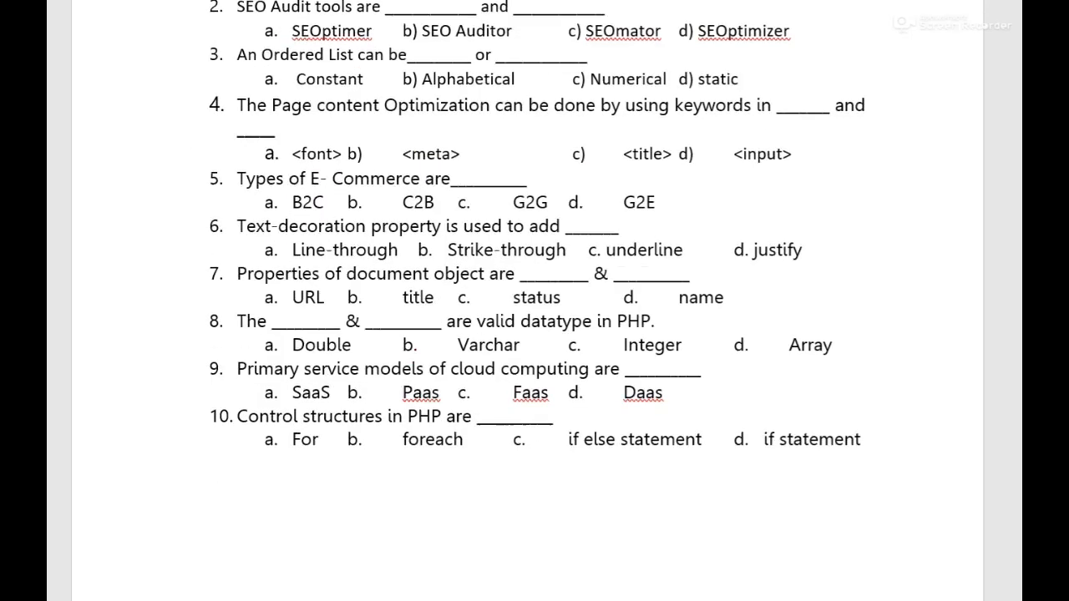
# Scroll past Q5's three-correct-answer questions to the Q6 matching table and Q7
pyautogui.scroll(-3)
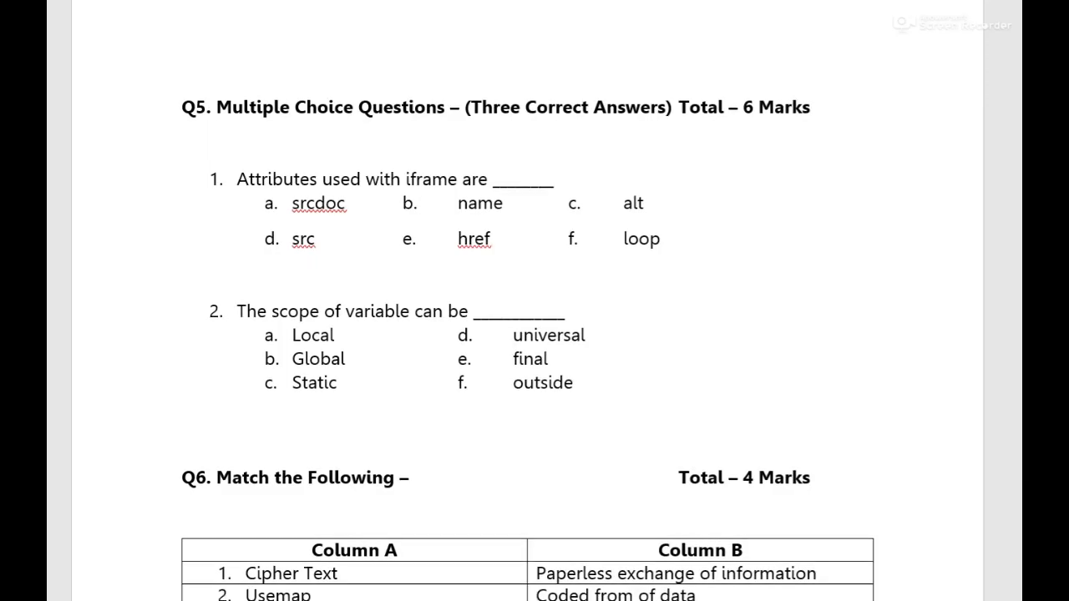
pyautogui.doubleClick(401, 107)
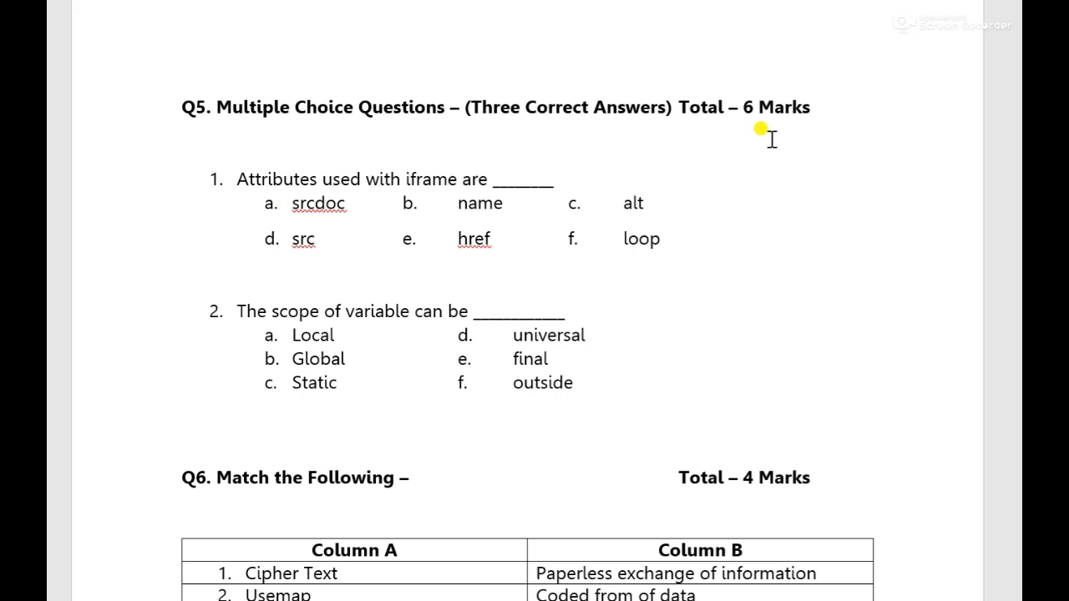
pyautogui.moveTo(323, 299)
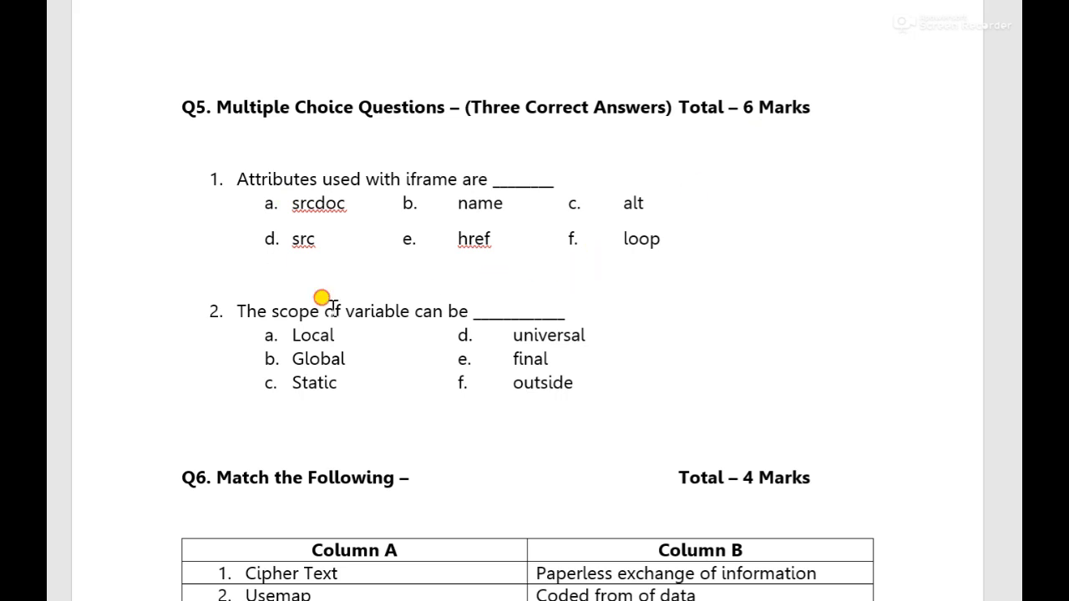
pyautogui.moveTo(391, 295)
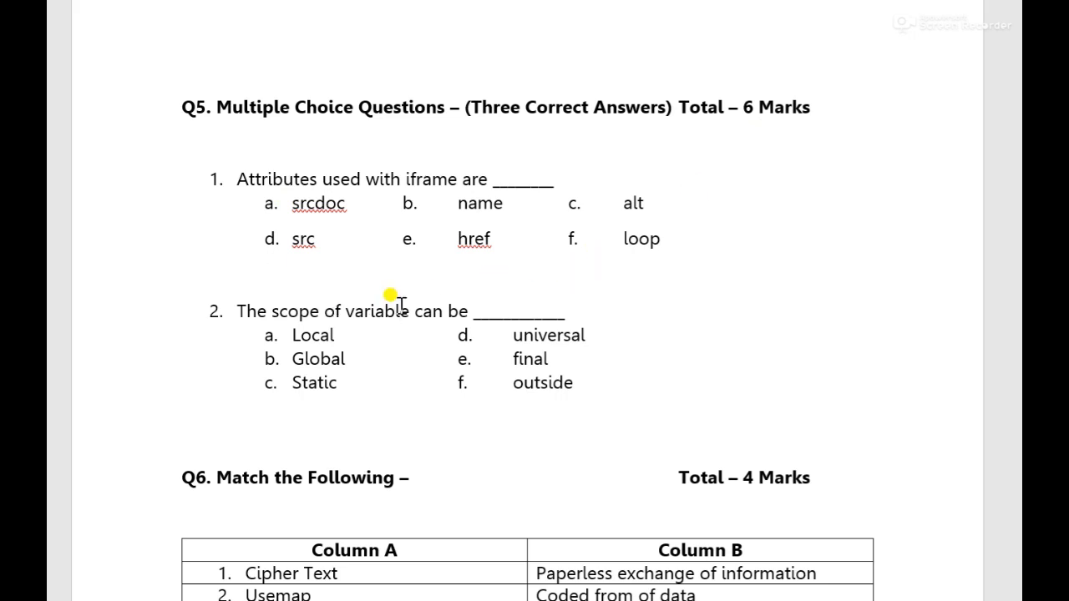
pyautogui.moveTo(282, 312)
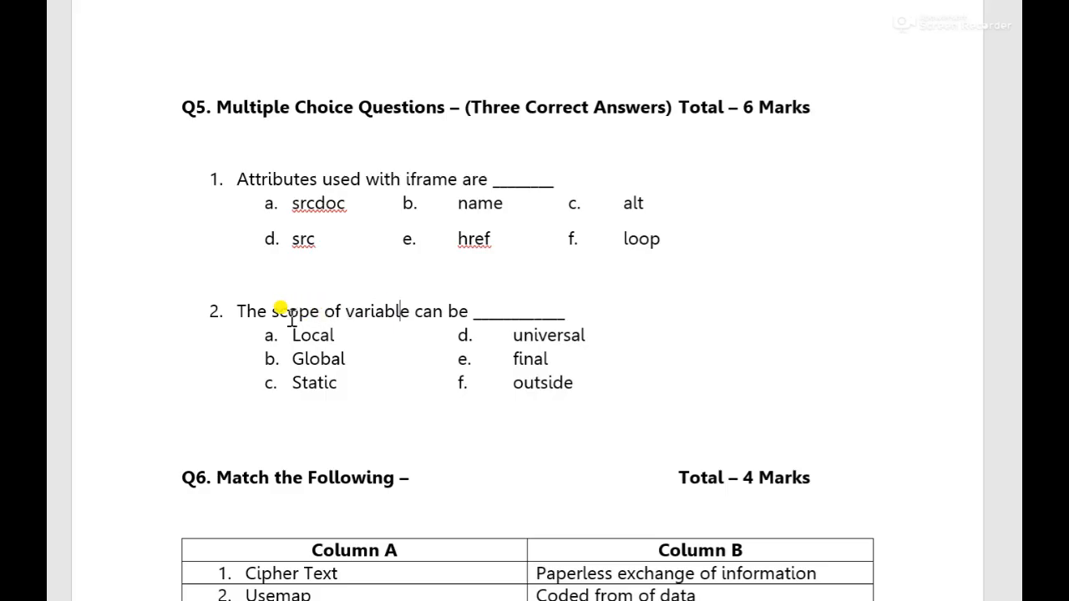
pyautogui.moveTo(406, 221)
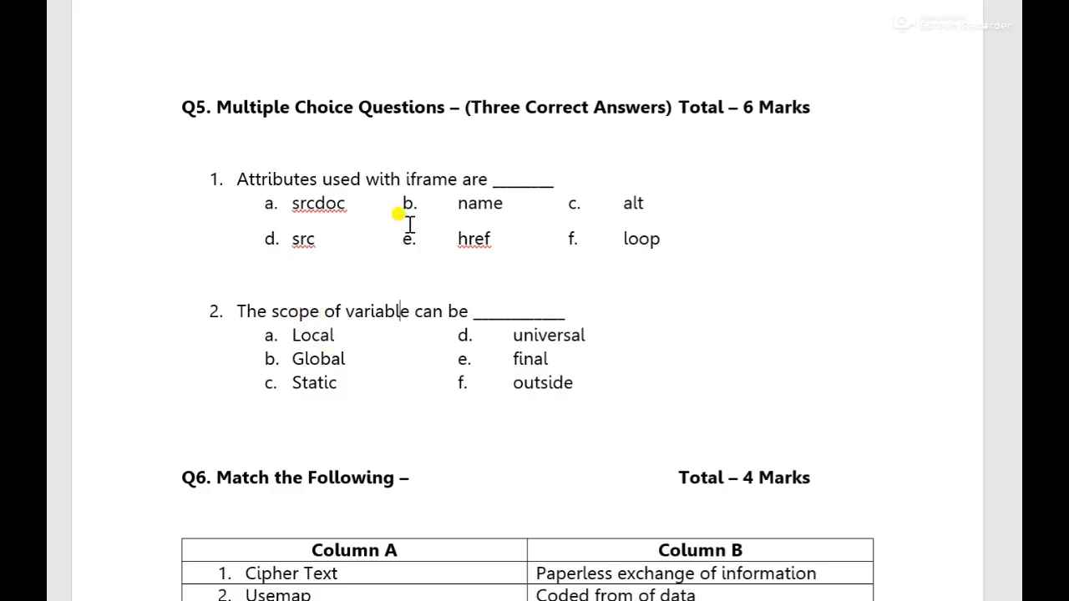
pyautogui.moveTo(541, 231)
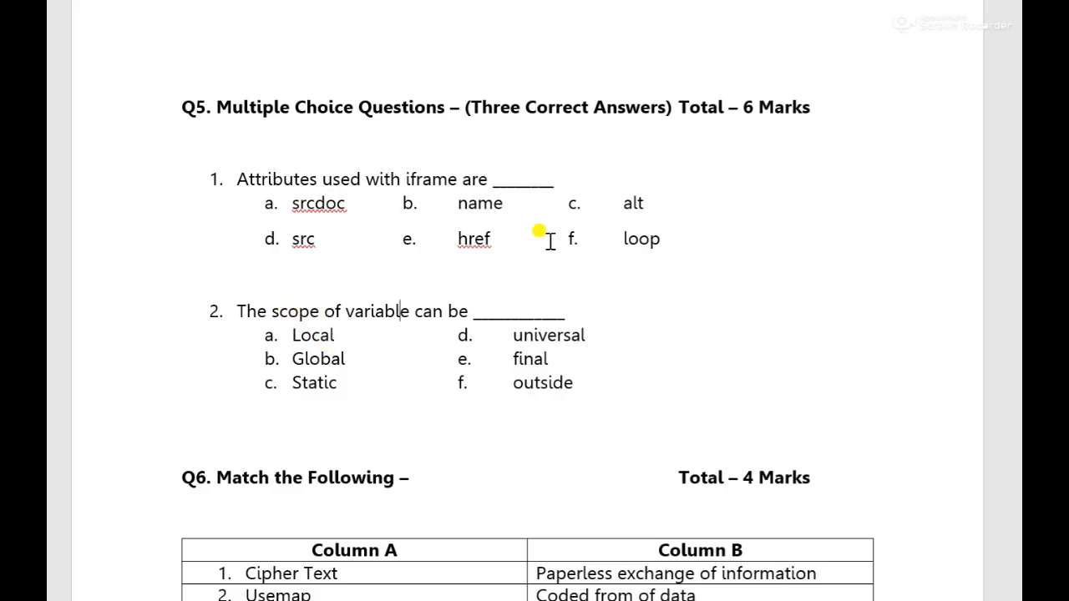
pyautogui.moveTo(760, 92)
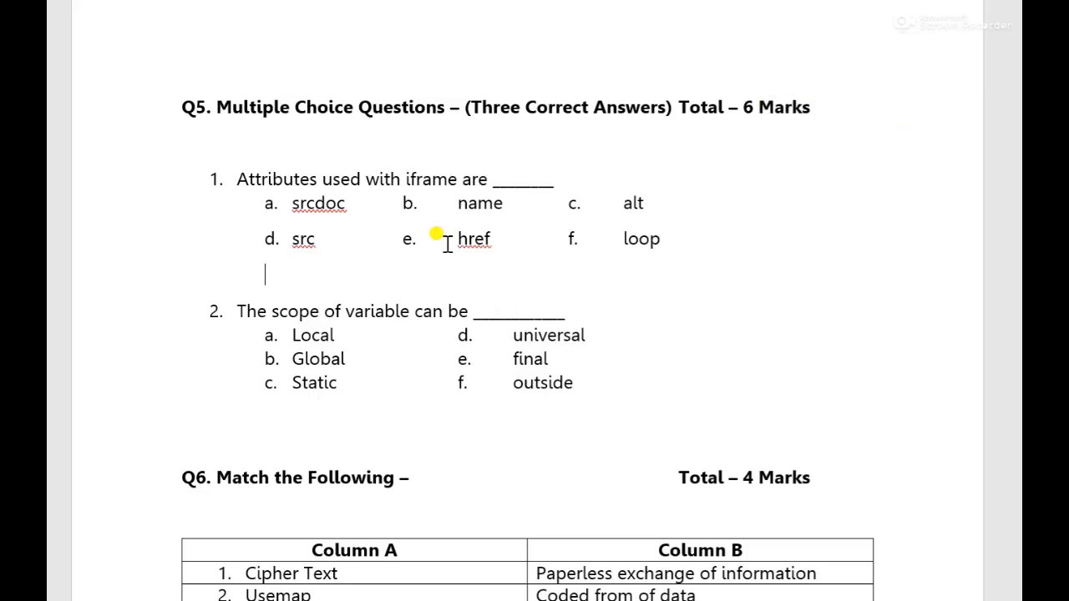
pyautogui.scroll(-3)
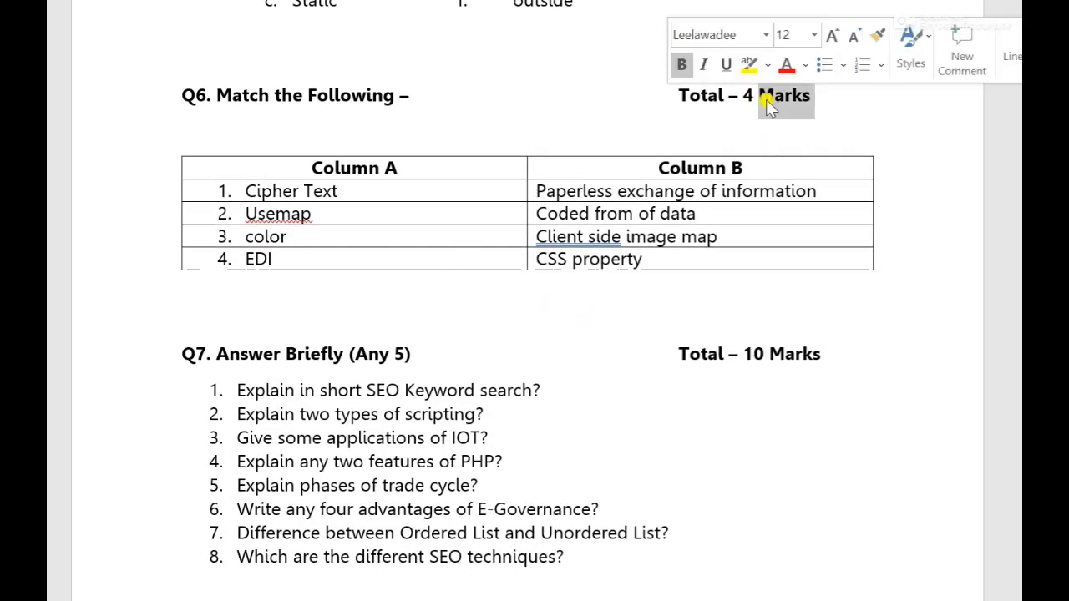
# Scroll until Q7's eight brief-answer questions end the page
pyautogui.click(284, 190)
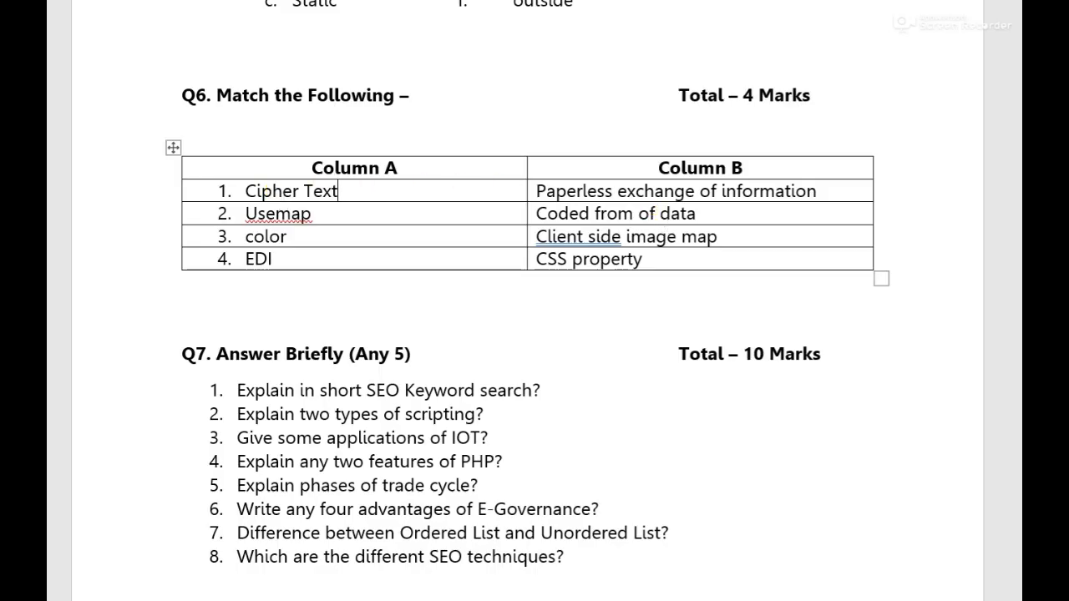
pyautogui.scroll(-3)
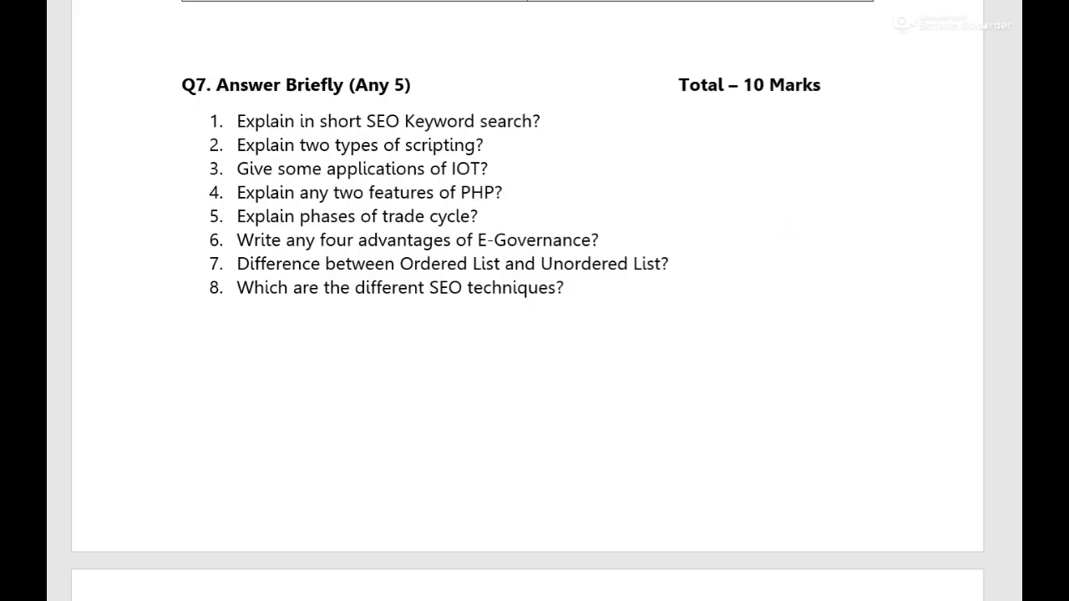
# Scroll through Q8(A) HTML/CSS tasks to the JavaScript student grades question
pyautogui.scroll(-3)
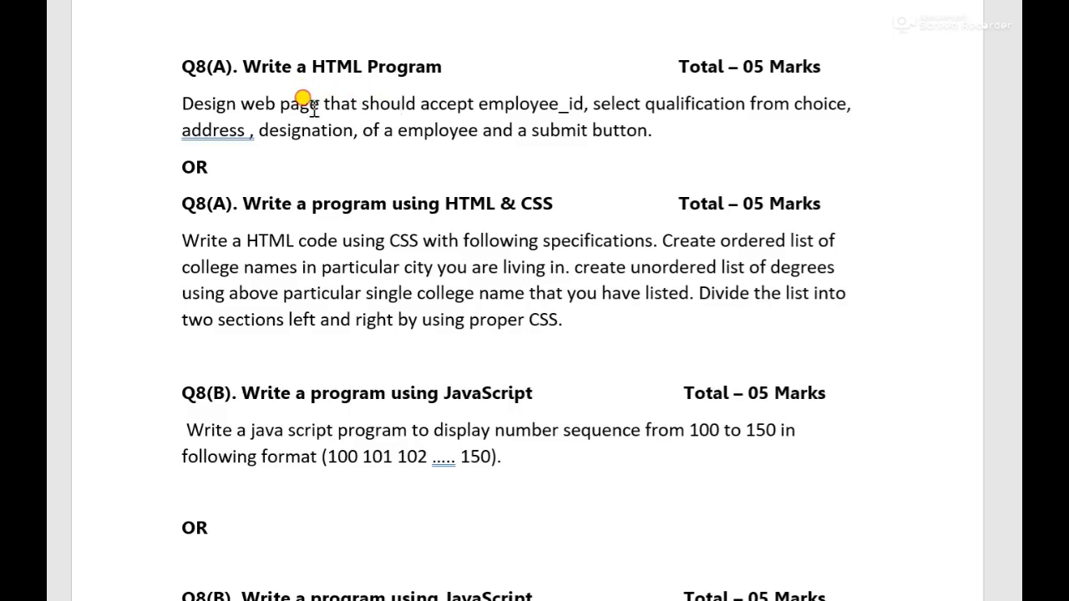
pyautogui.moveTo(226, 221)
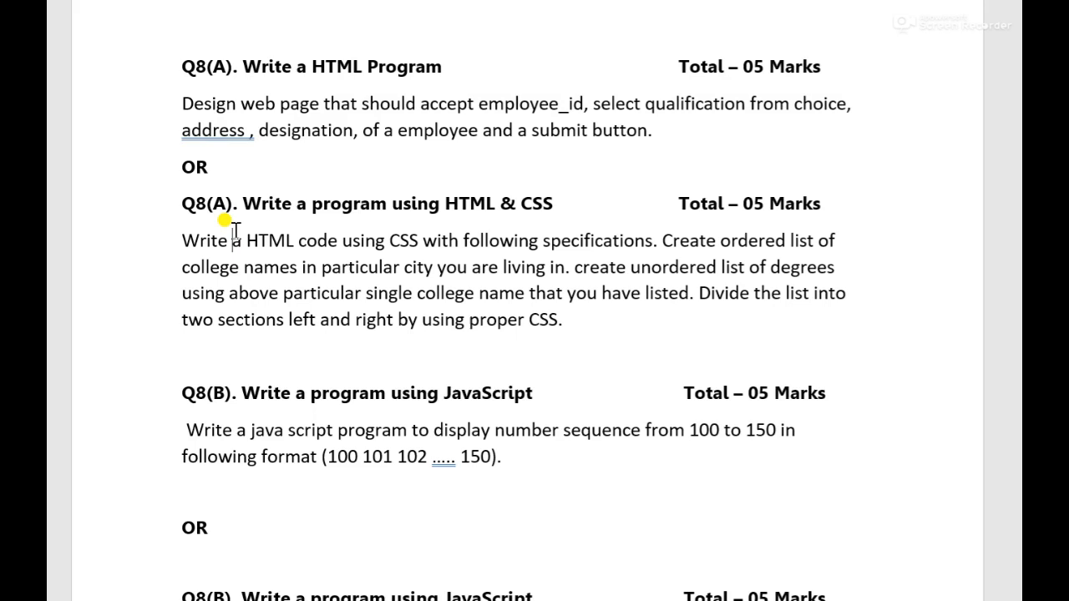
pyautogui.moveTo(226, 203); pyautogui.dragTo(409, 203)
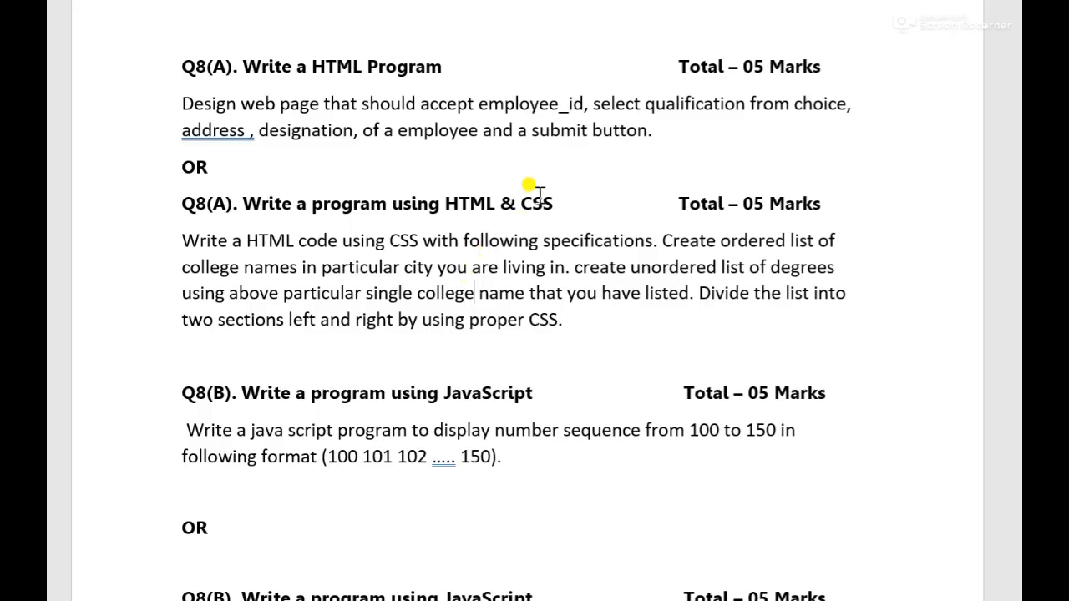
pyautogui.moveTo(451, 316)
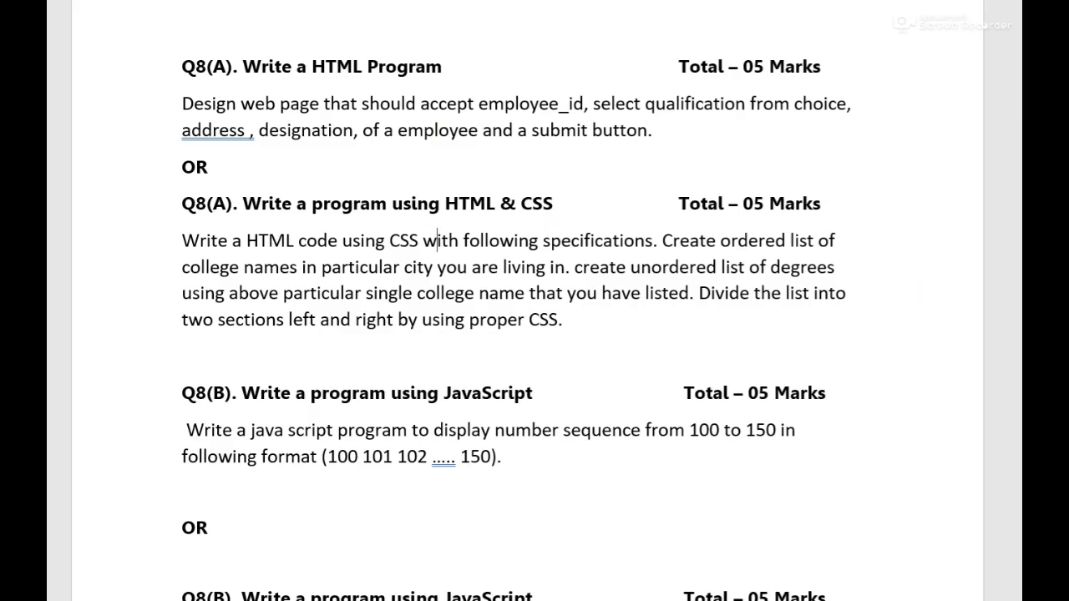
pyautogui.scroll(-3)
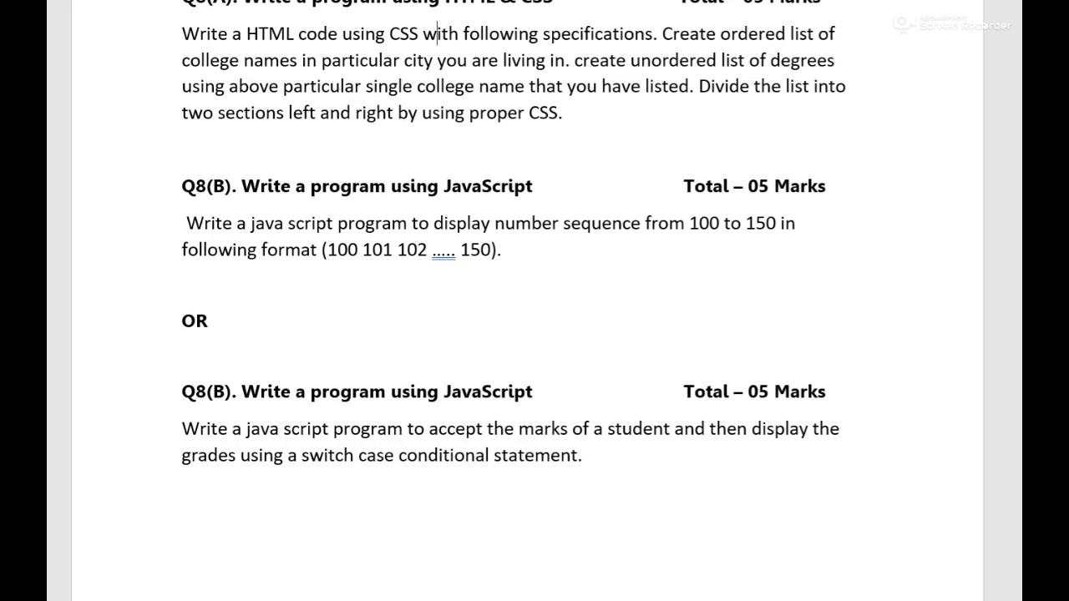
pyautogui.click(564, 113)
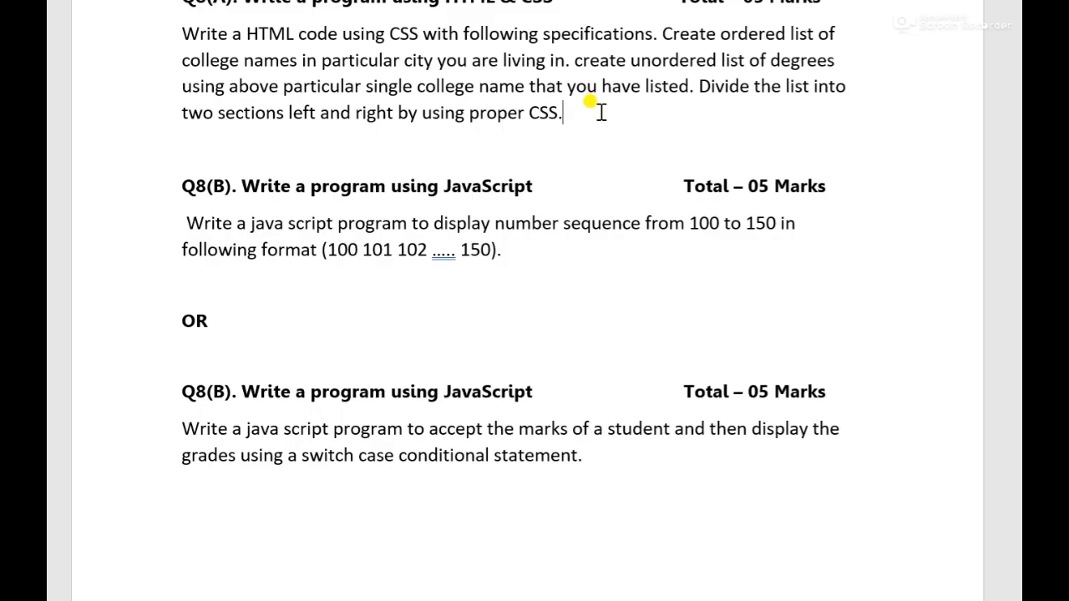
pyautogui.moveTo(269, 201)
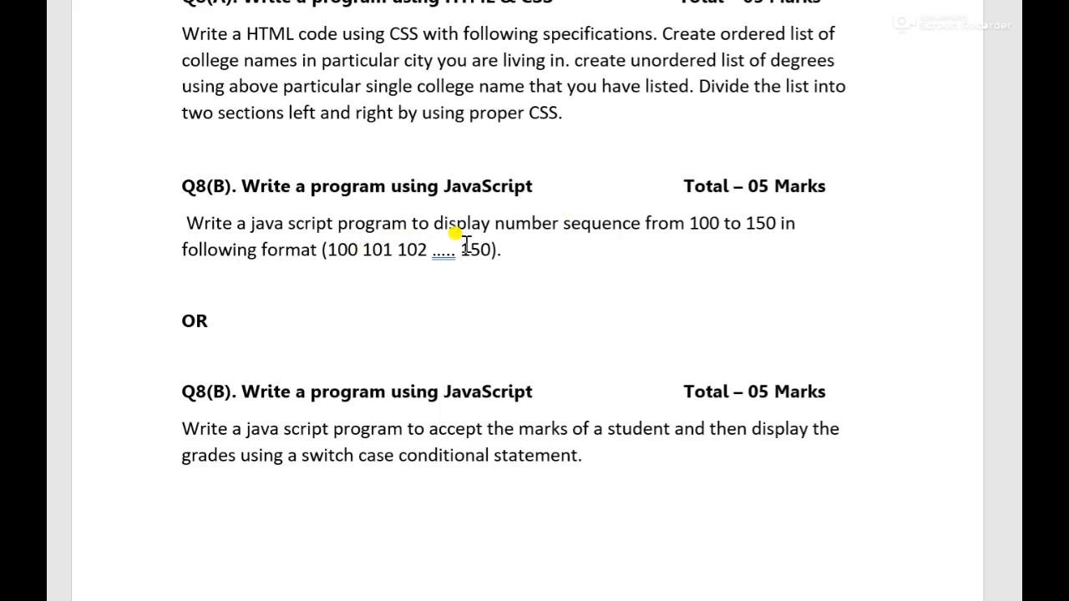
pyautogui.moveTo(301, 453)
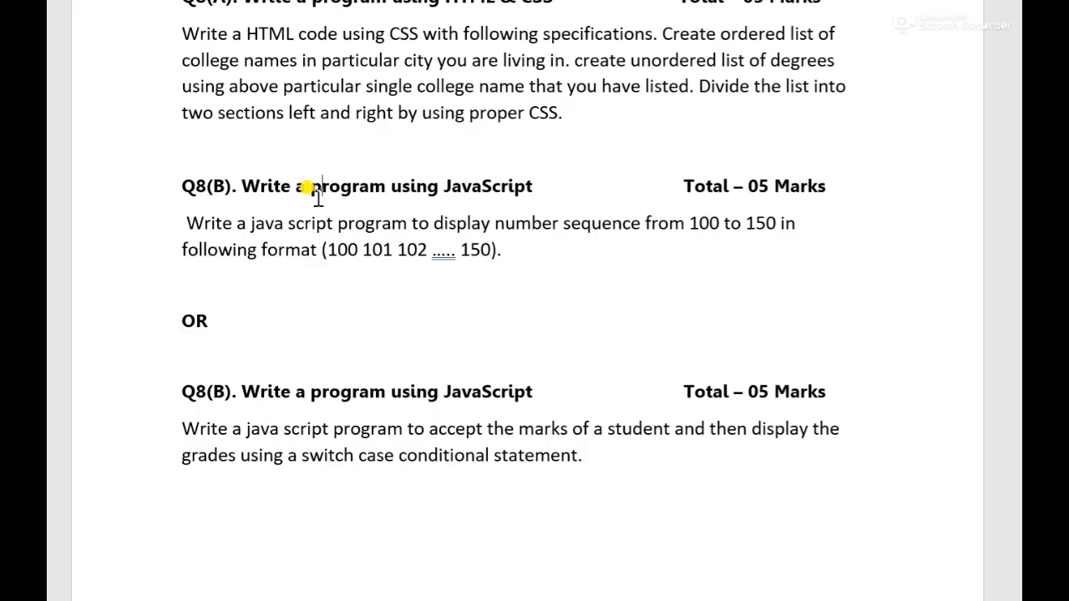
pyautogui.moveTo(257, 236)
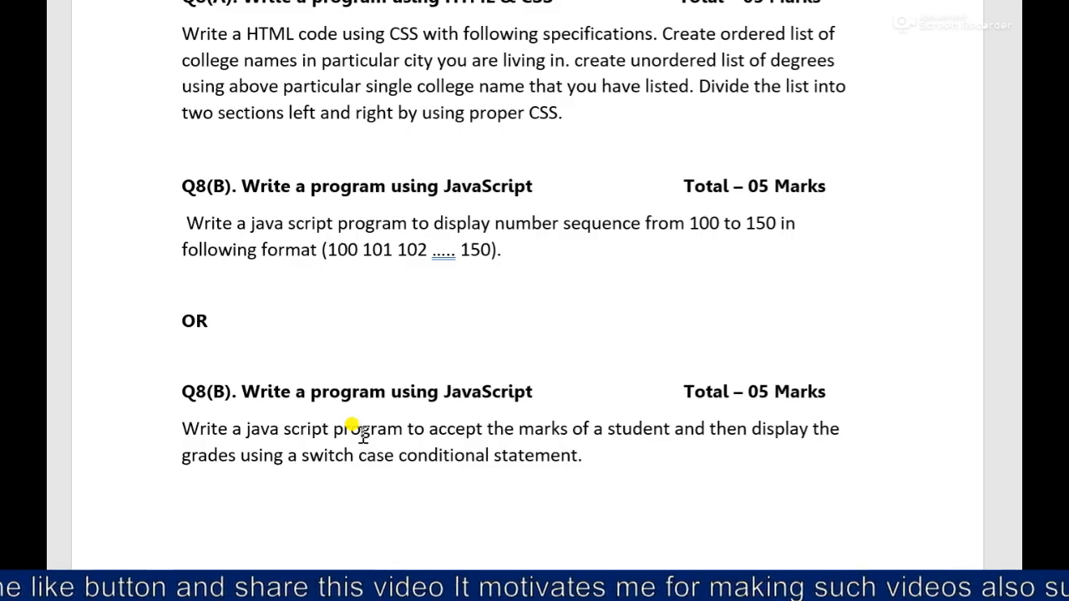
pyautogui.moveTo(919, 395)
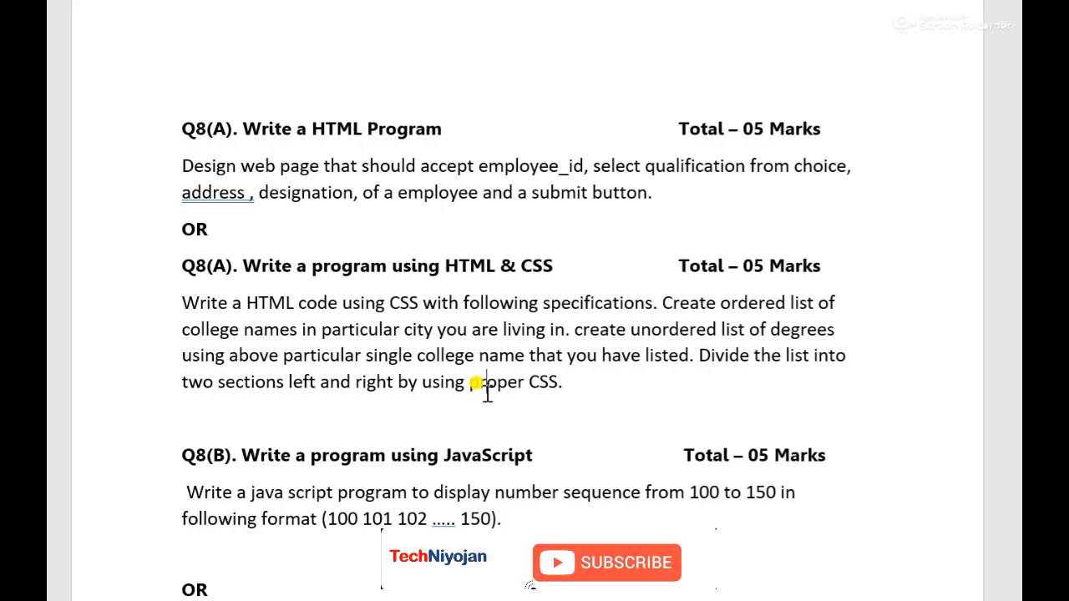
pyautogui.moveTo(547, 576)
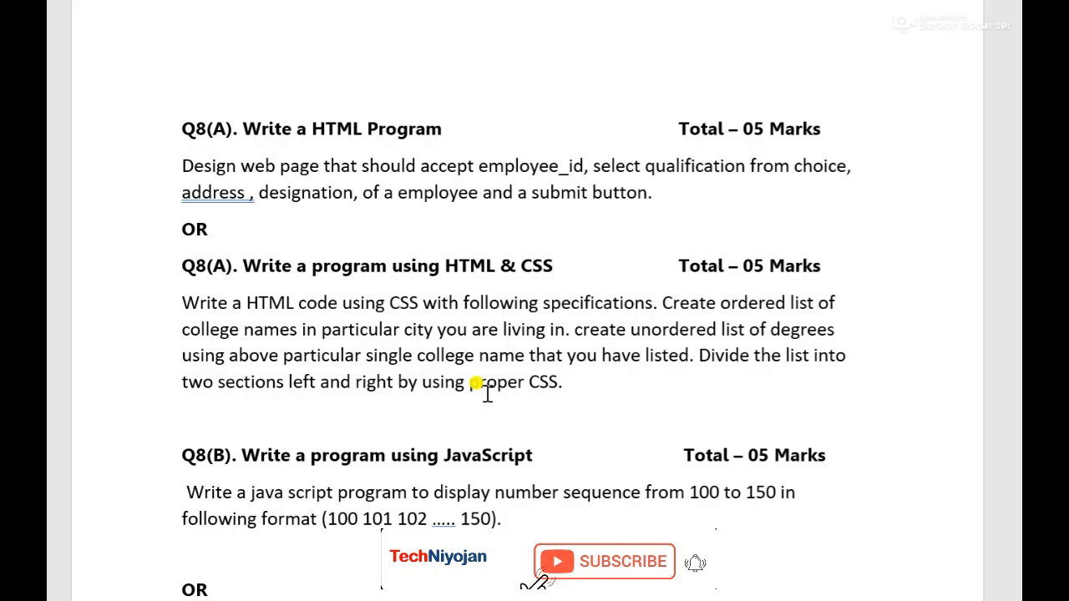
pyautogui.moveTo(701, 573)
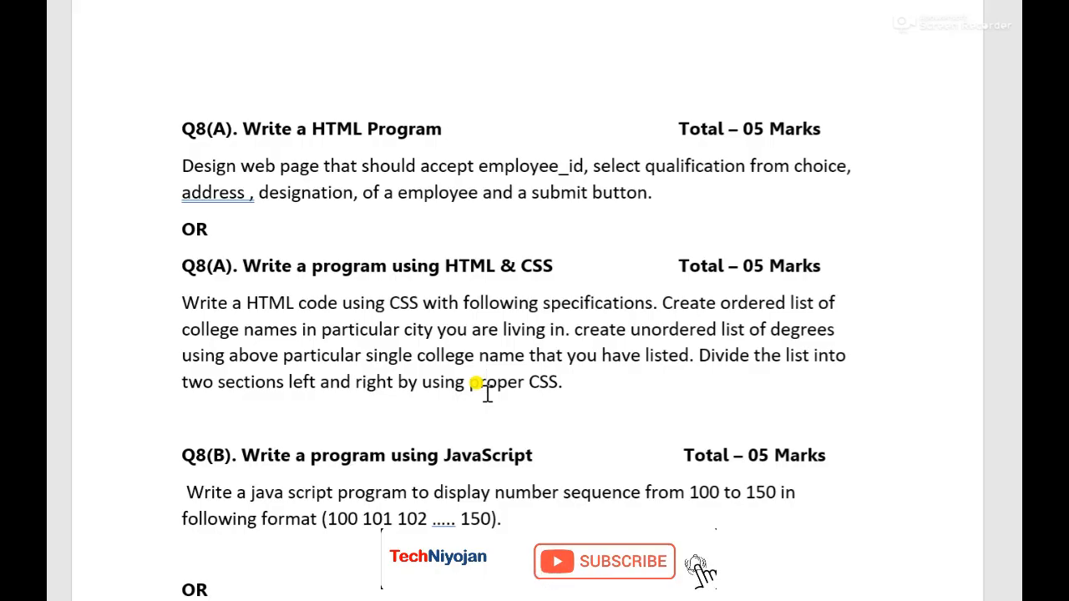